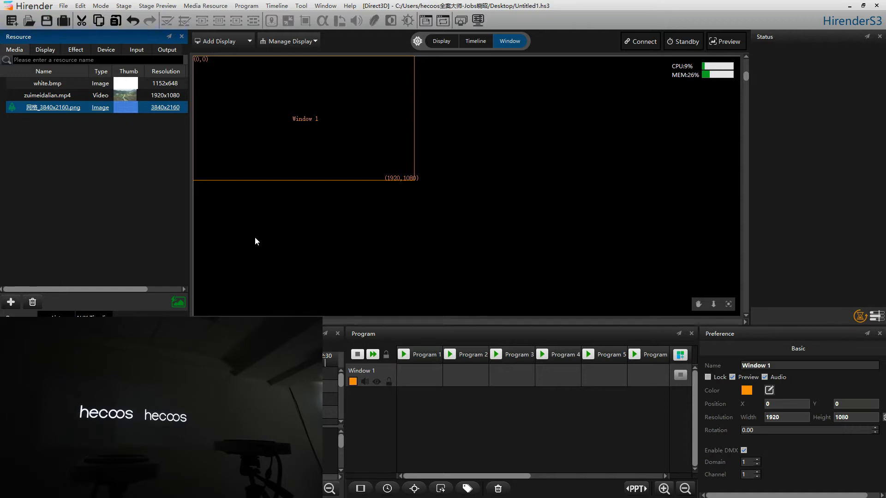
Add Local Display2 and Local Display3 at 1920x1080 from connected outputs 2 and 3
{"action": "left_click", "coordinate": [219, 41]}
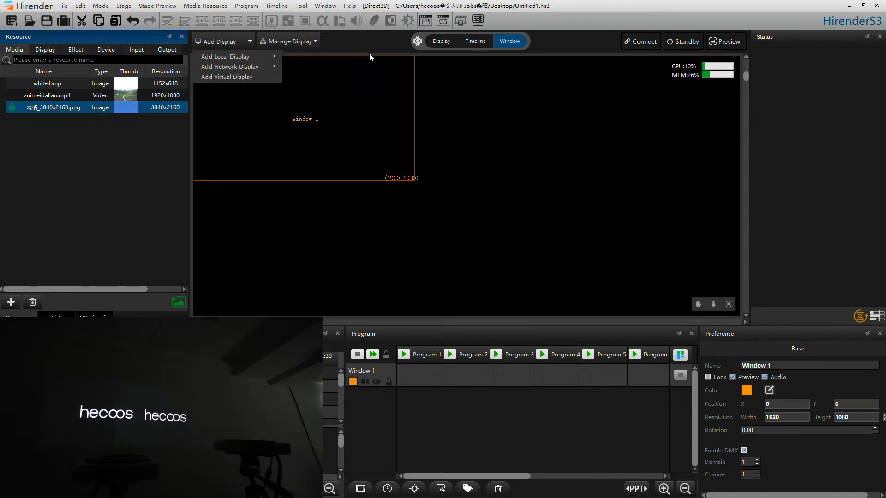
{"action": "mouse_move", "coordinate": [226, 56]}
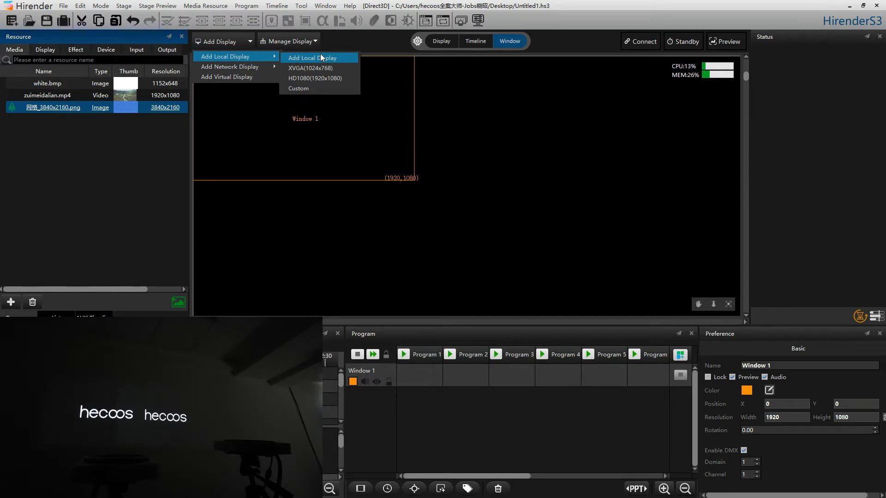
{"action": "left_click", "coordinate": [312, 58]}
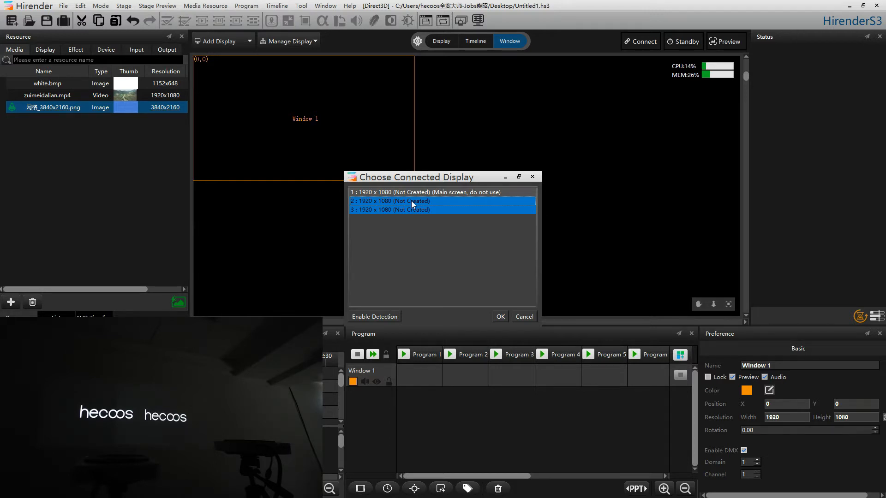
{"action": "left_click", "coordinate": [499, 316]}
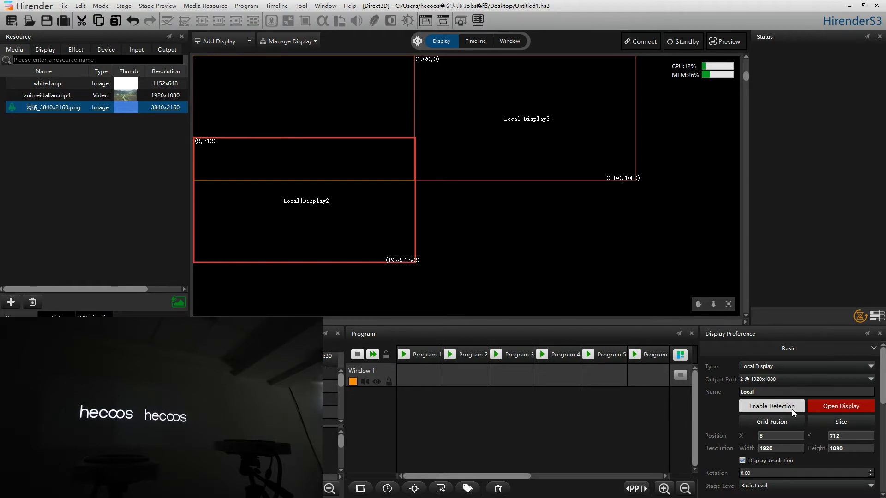
Drag Local Display2 to 1920,0 beside Local Display3 at 0,0 with detection enabled
{"action": "left_click", "coordinate": [771, 406]}
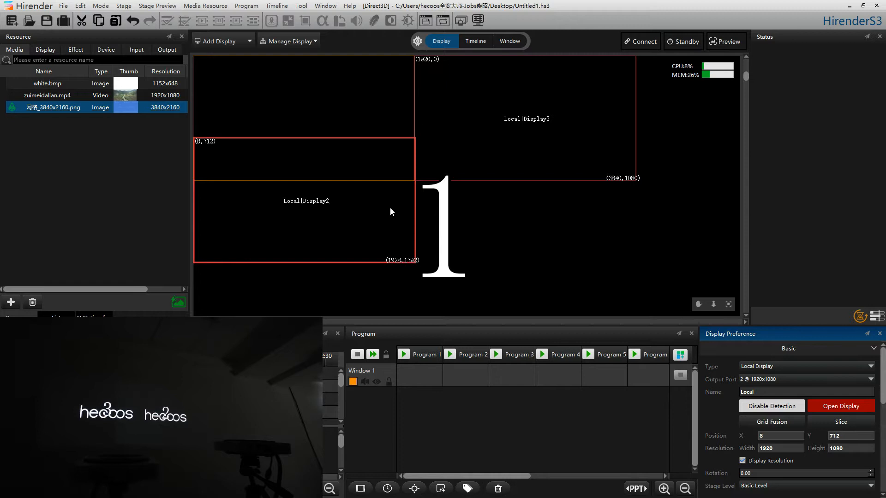
{"action": "left_click_drag", "start_coordinate": [305, 220], "coordinate": [545, 255]}
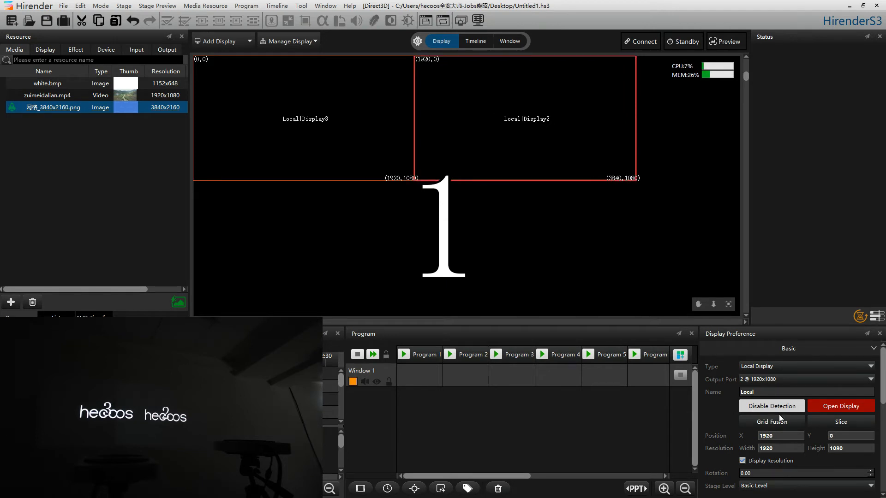
{"action": "left_click", "coordinate": [771, 405]}
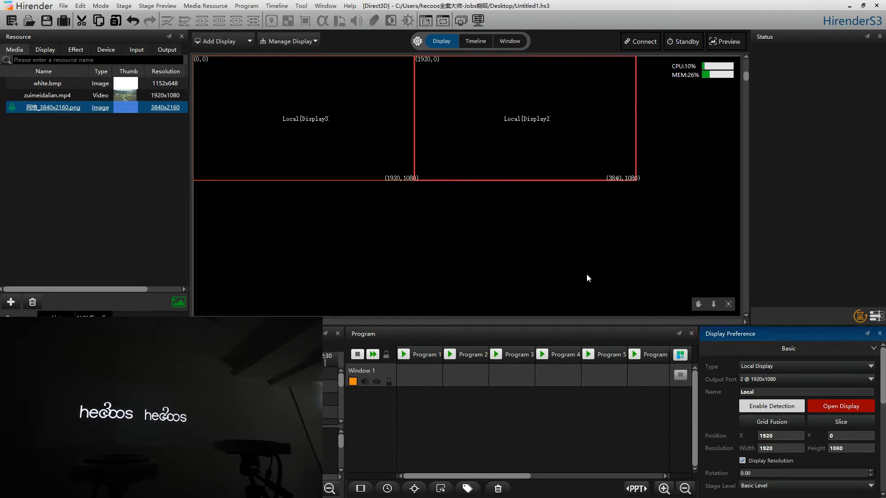
{"action": "left_click", "coordinate": [288, 41]}
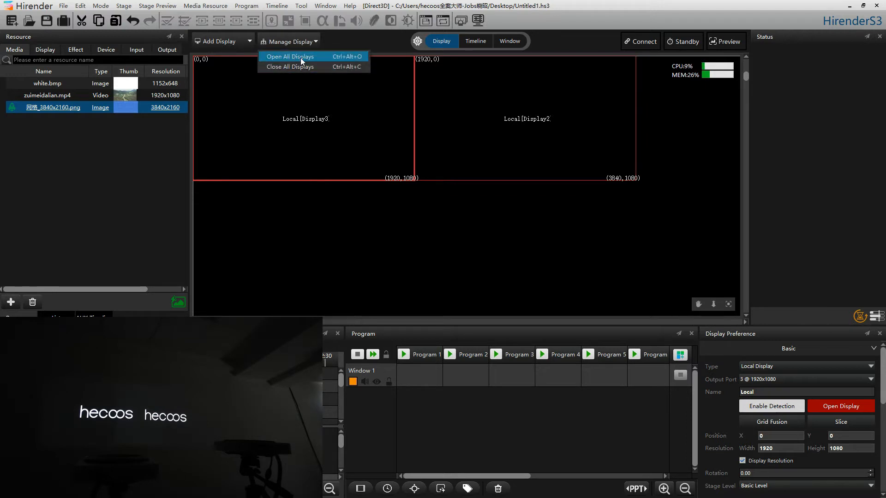
Open all displays so the numbered grid test image spans the 3840x1080 stage
{"action": "left_click", "coordinate": [289, 56]}
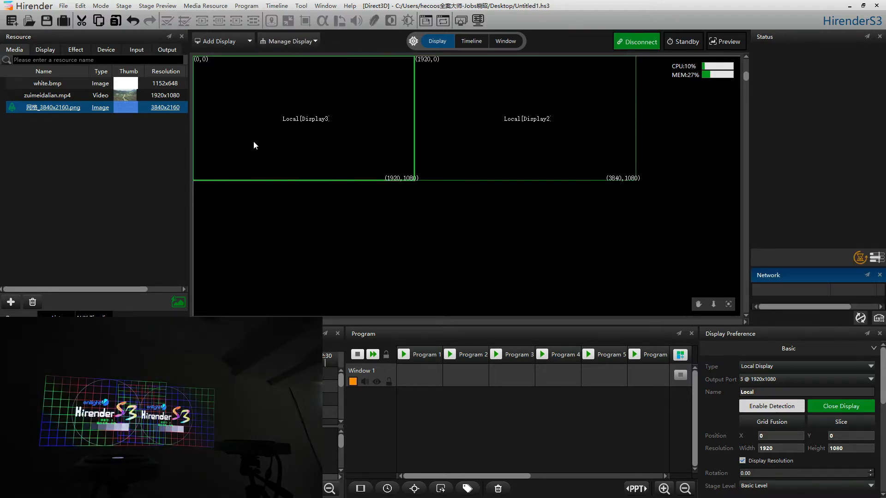
{"action": "left_click", "coordinate": [471, 40]}
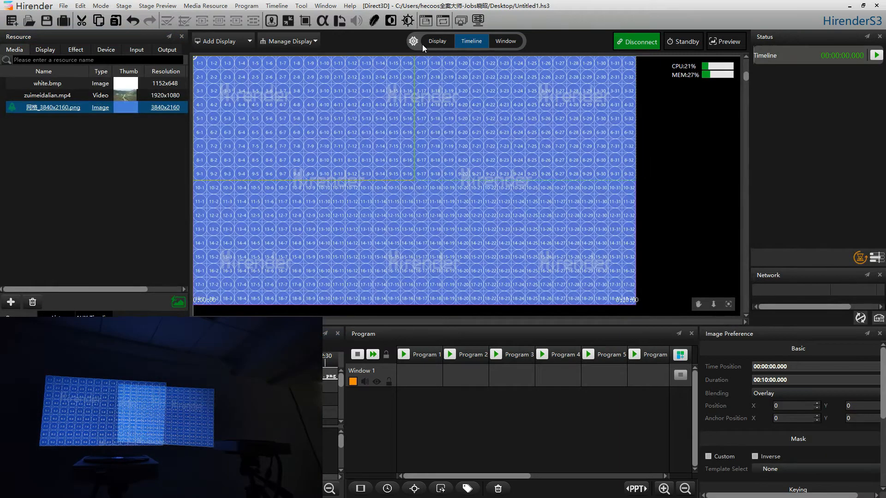
{"action": "left_click", "coordinate": [435, 40]}
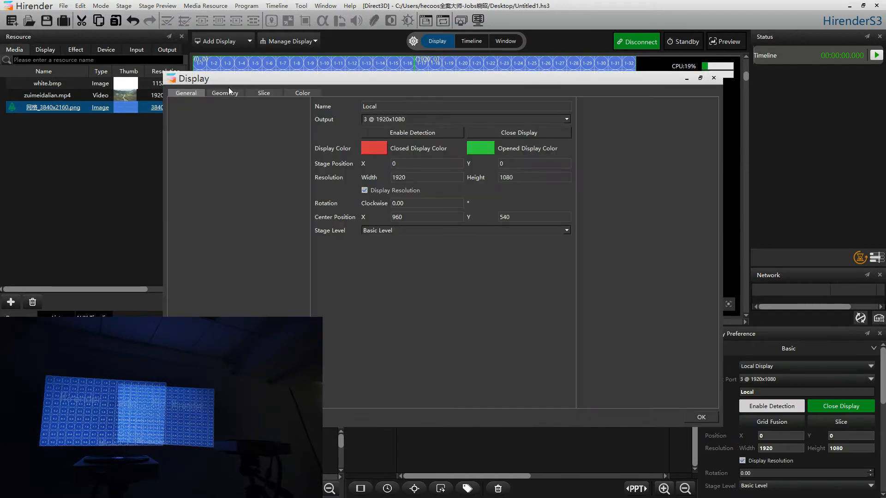
Set output 3's geometry to Perspective mode and reposition its corners to square the grid
{"action": "left_click", "coordinate": [224, 93]}
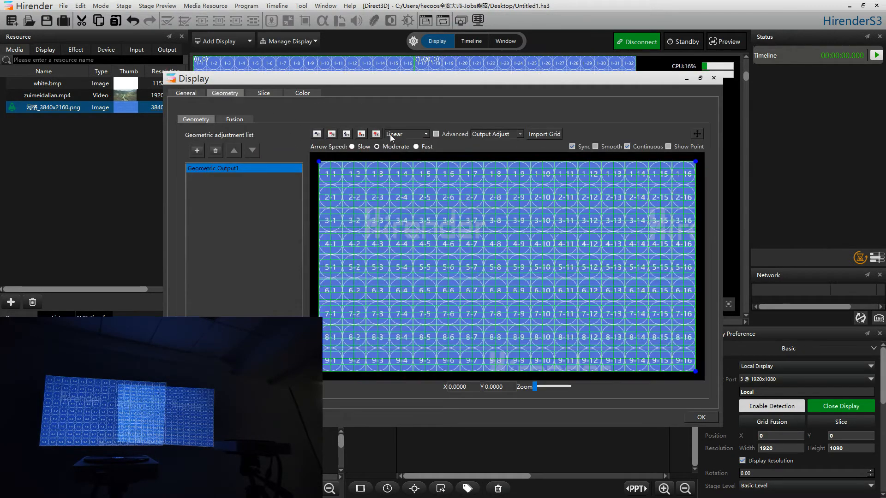
{"action": "left_click", "coordinate": [423, 134]}
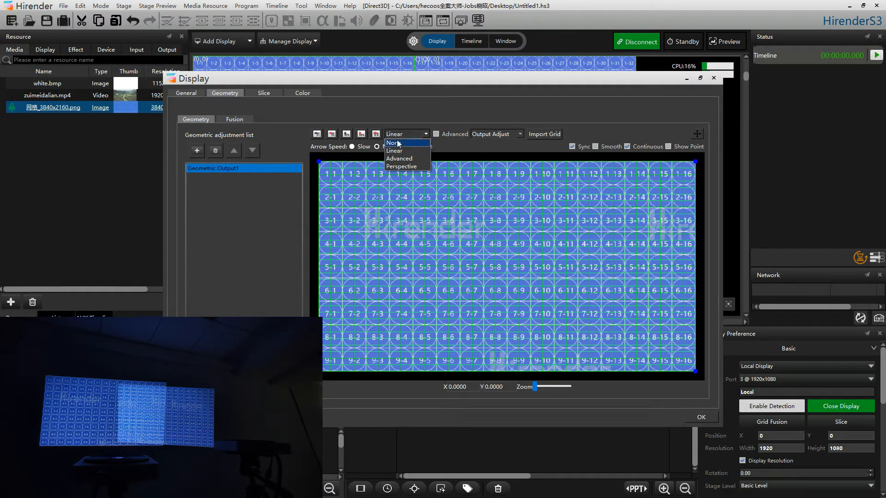
{"action": "mouse_move", "coordinate": [401, 166]}
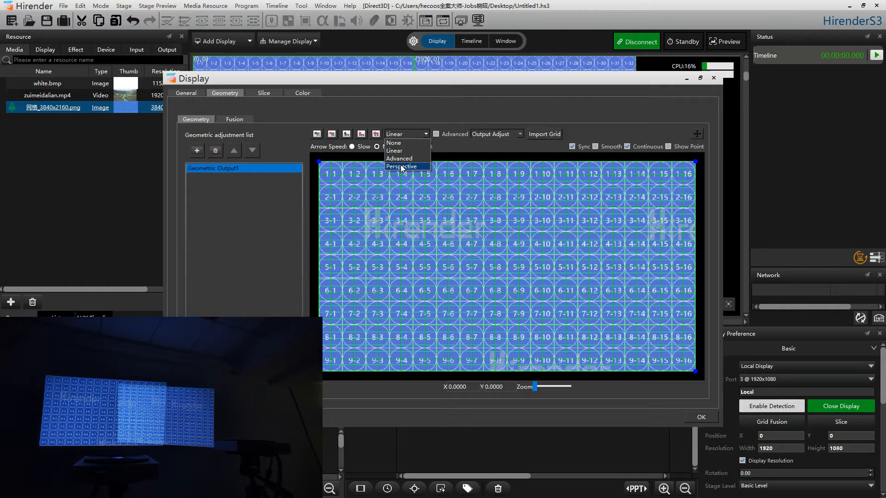
{"action": "left_click", "coordinate": [401, 166]}
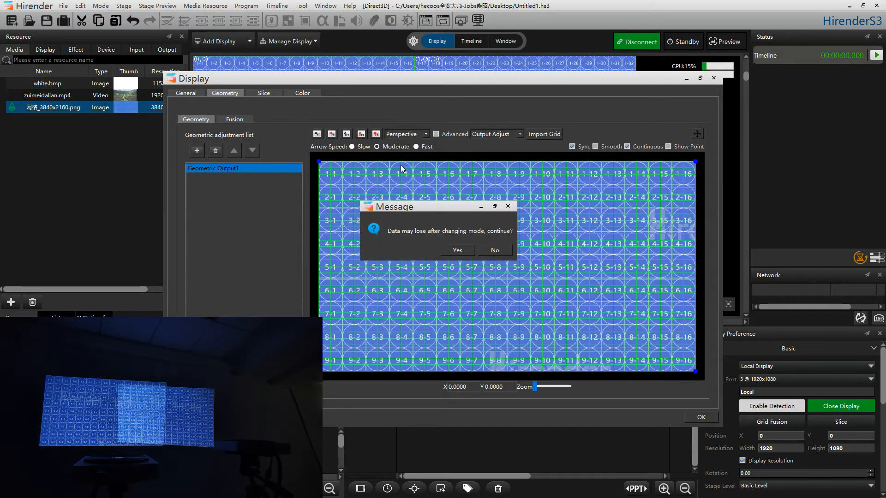
{"action": "left_click", "coordinate": [456, 249]}
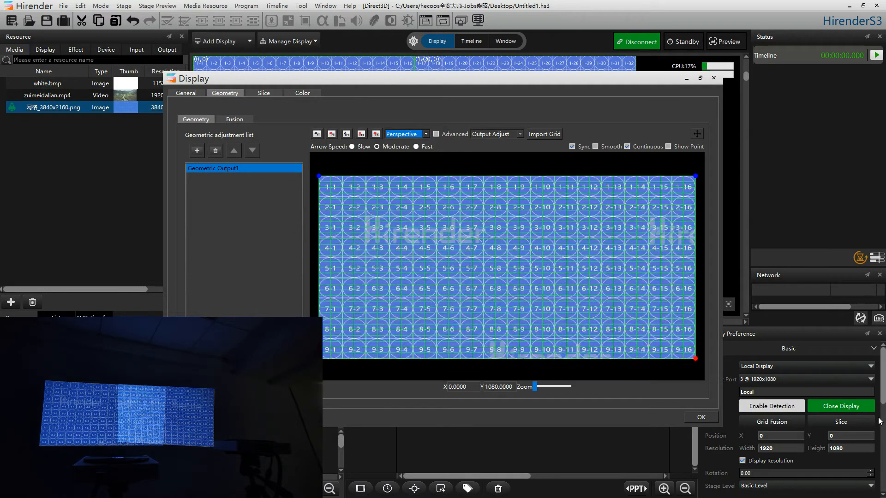
{"action": "left_click", "coordinate": [700, 417]}
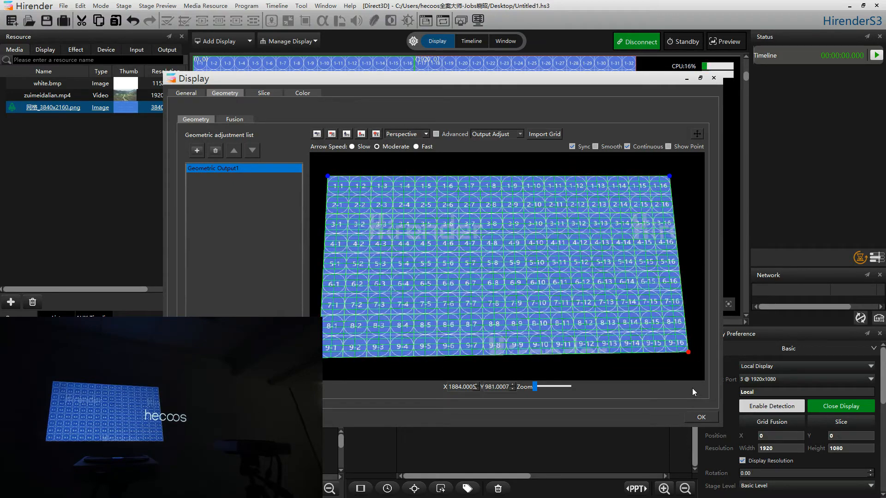
{"action": "left_click", "coordinate": [700, 417]}
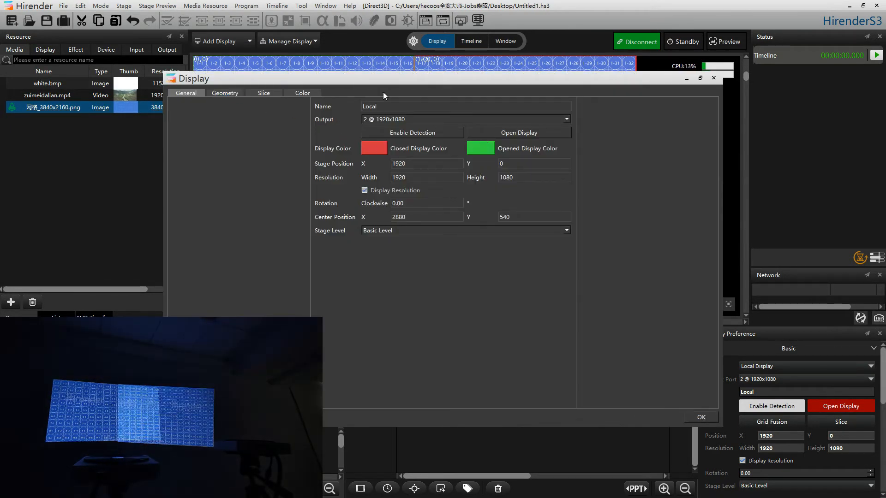
Open output 2, set Position X to 1200, and raise its lower-right grid corner
{"action": "left_click", "coordinate": [701, 417]}
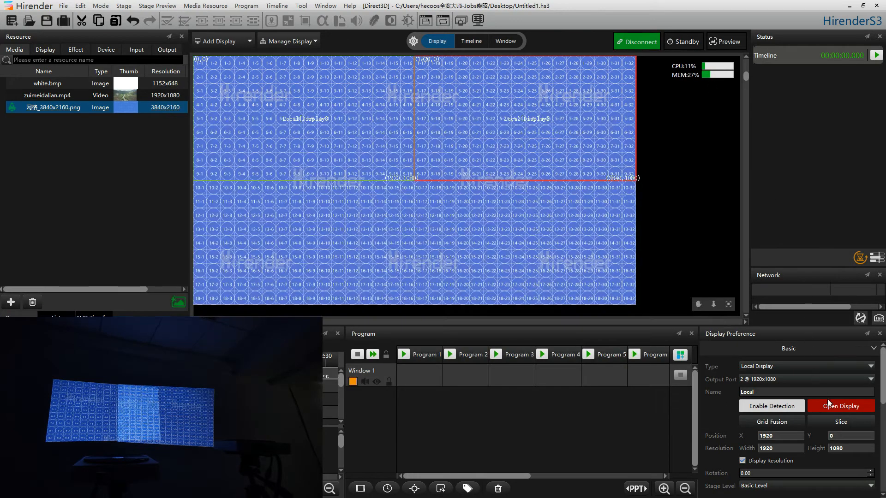
{"action": "left_click", "coordinate": [840, 406]}
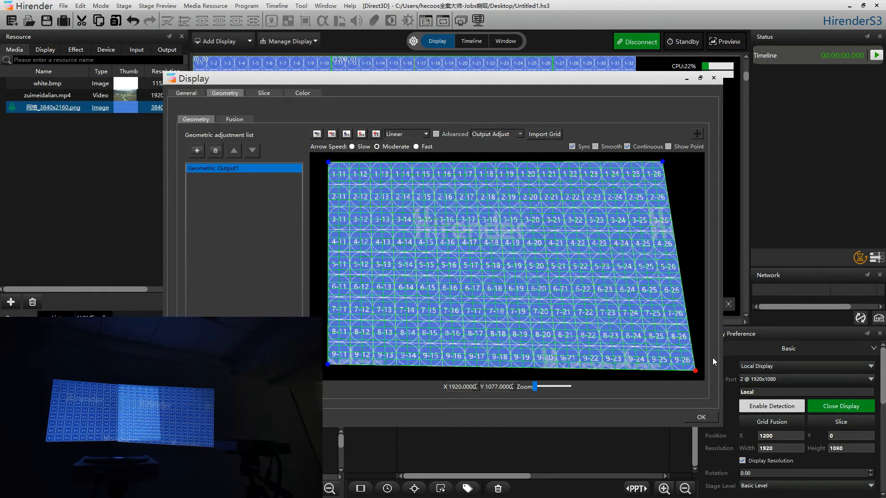
{"action": "left_click_drag", "start_coordinate": [695, 370], "coordinate": [695, 336]}
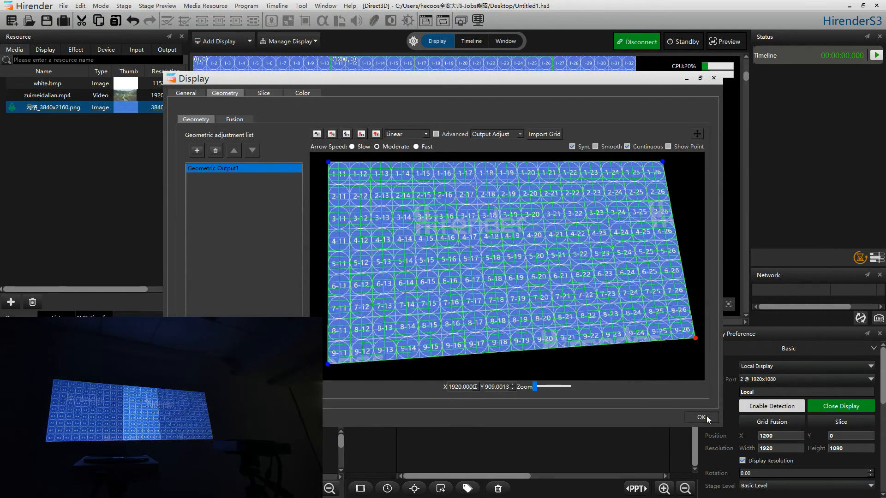
Replace the grid with white.bmp and enable left-edge Fusion blending on output 2
{"action": "left_click", "coordinate": [700, 418]}
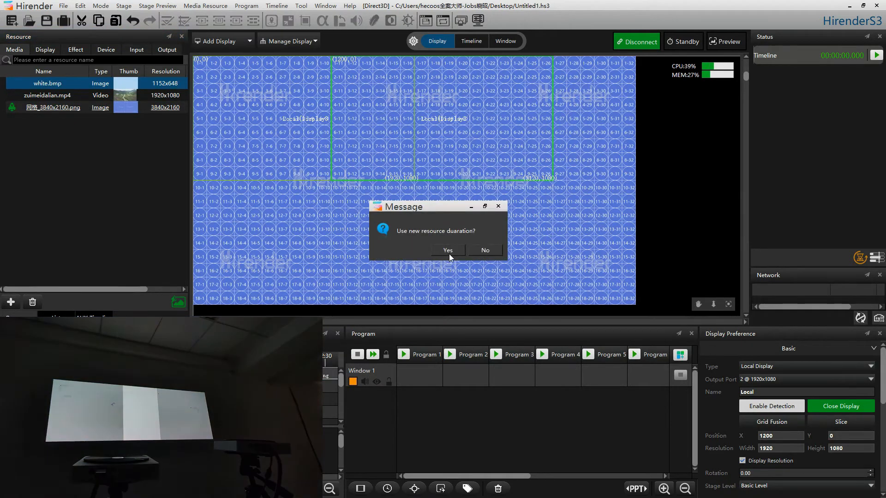
{"action": "left_click", "coordinate": [447, 250]}
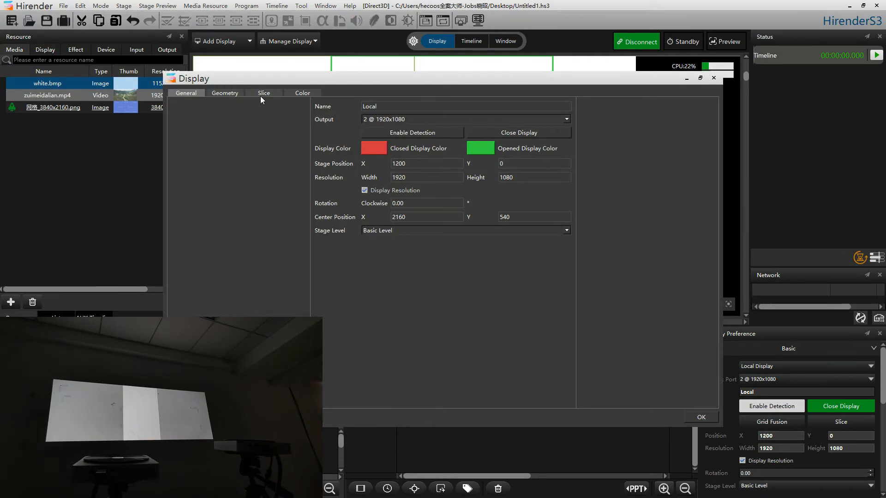
{"action": "left_click", "coordinate": [224, 93]}
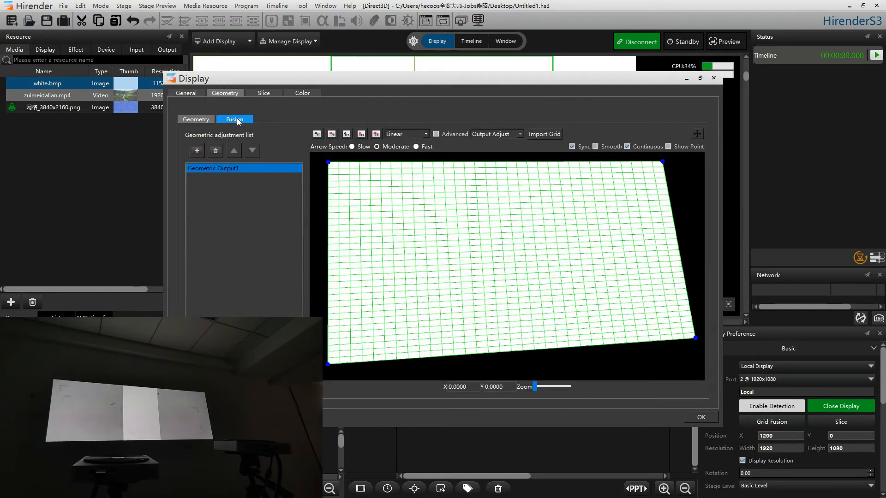
{"action": "left_click", "coordinate": [234, 119]}
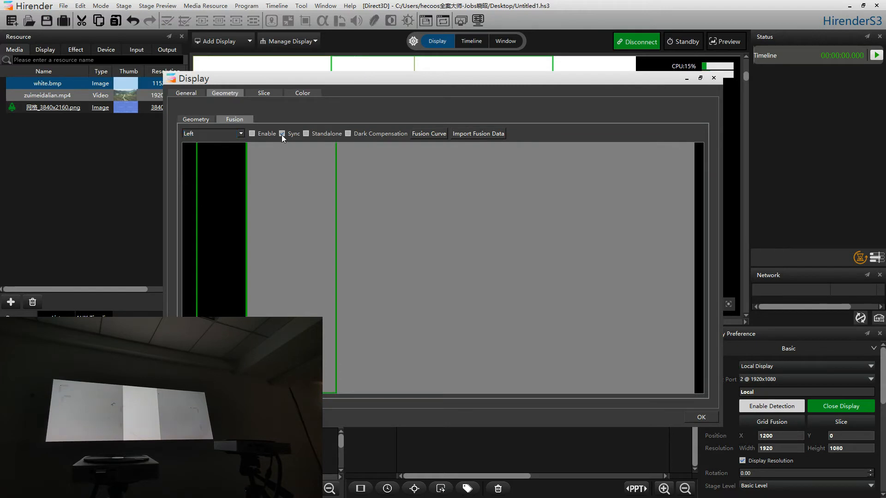
{"action": "left_click", "coordinate": [252, 134]}
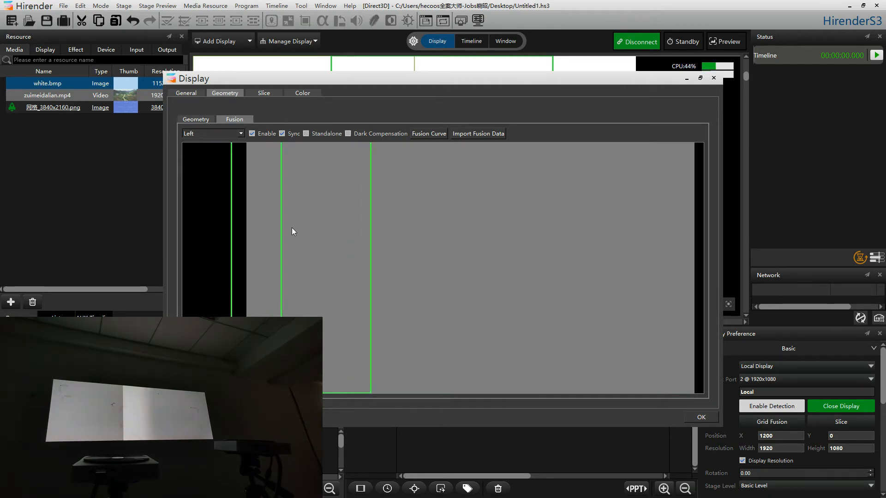
{"action": "left_click", "coordinate": [700, 417]}
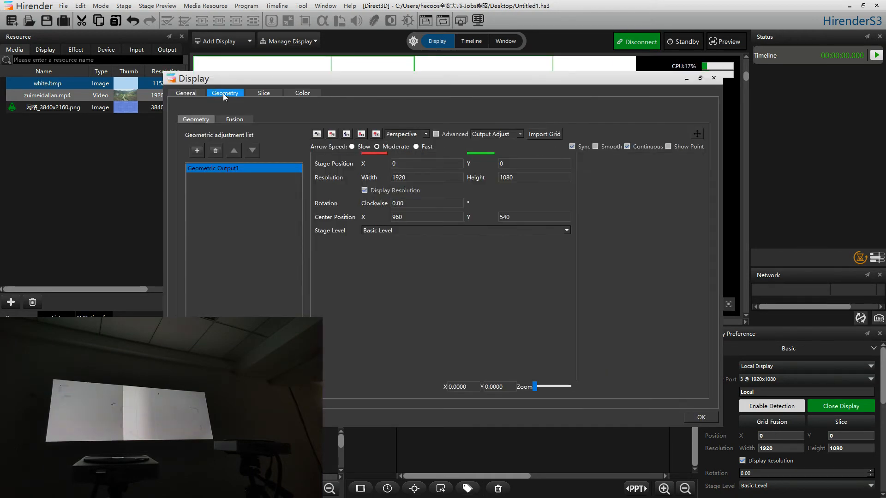
Enable Fusion blending on the other output's overlapping edge and close the display settings
{"action": "left_click", "coordinate": [234, 119]}
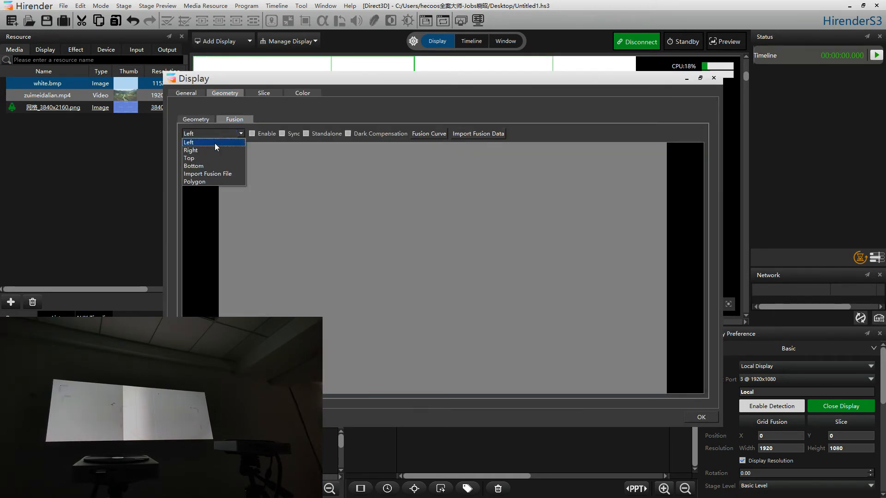
{"action": "left_click", "coordinate": [252, 134]}
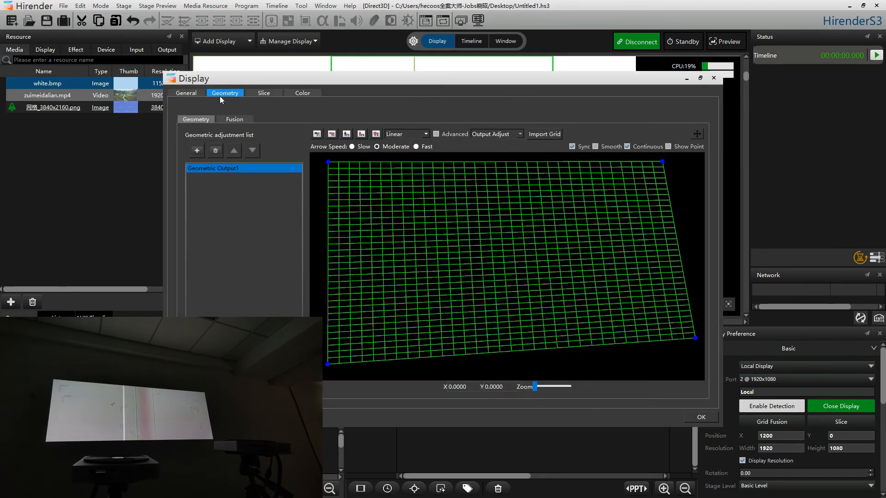
{"action": "left_click", "coordinate": [234, 119]}
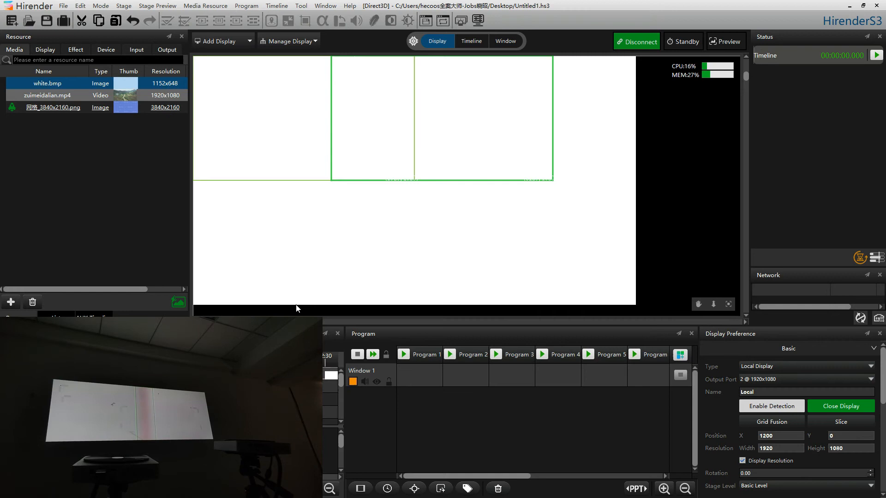
Add a 3120 px wide Window 2 and play zuimeidalian.mp4 across both projectors
{"action": "left_click", "coordinate": [504, 41]}
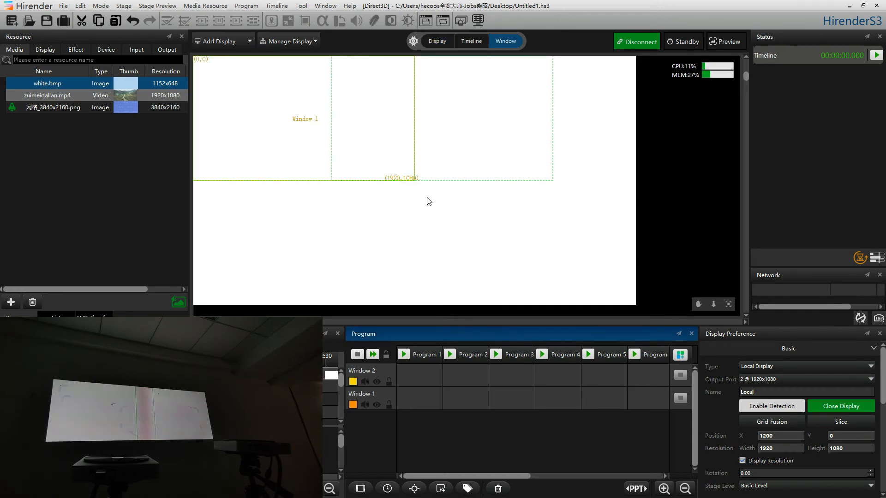
{"action": "left_click", "coordinate": [436, 40]}
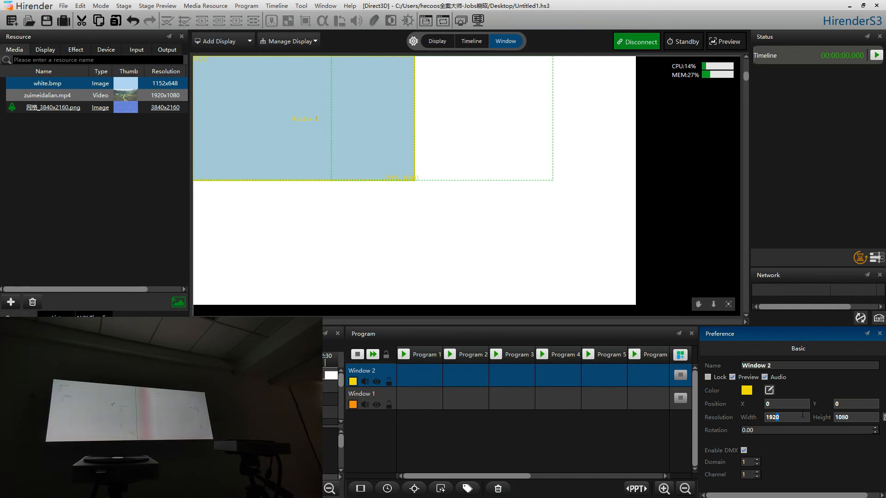
{"action": "type", "text": "384"}
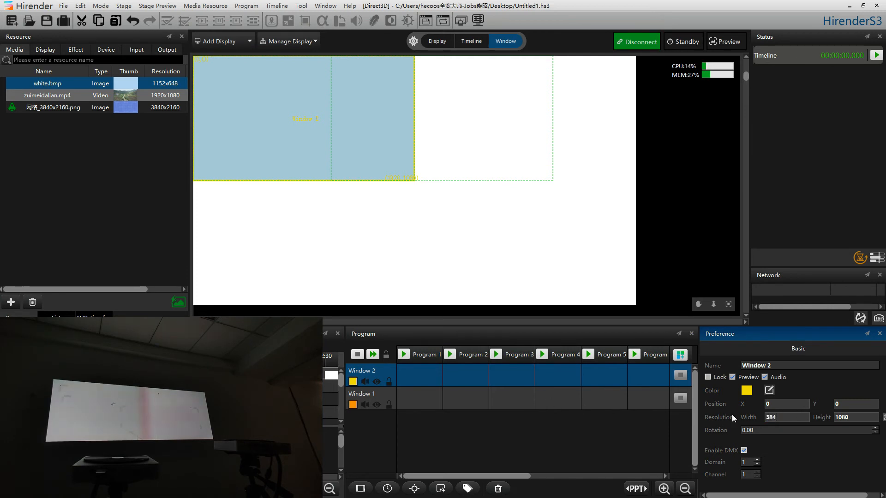
{"action": "type", "text": "3840-"}
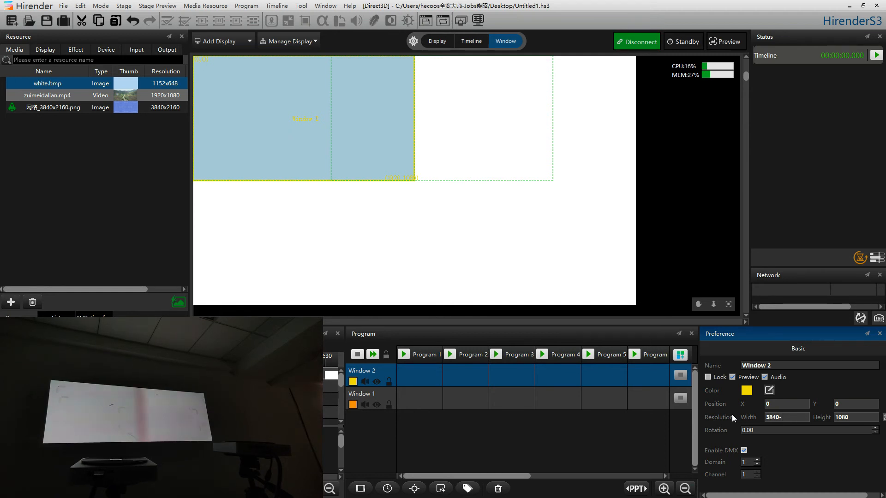
{"action": "type", "text": "3120"}
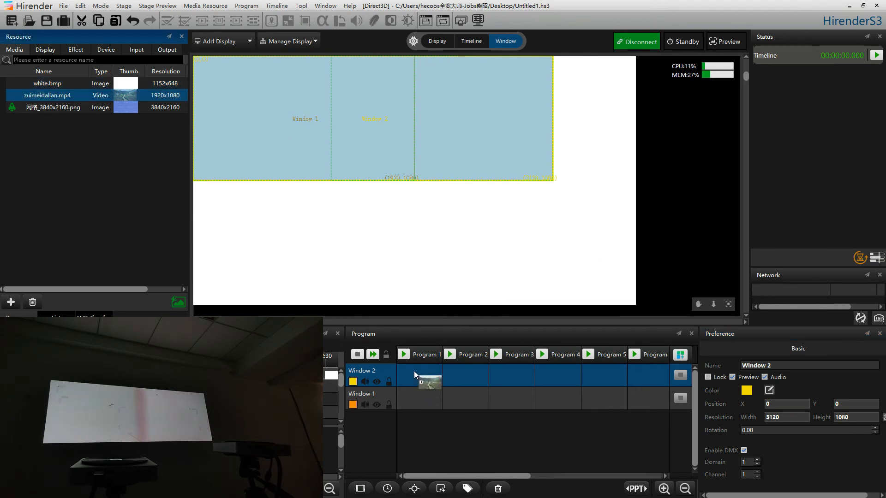
{"action": "left_click", "coordinate": [403, 355]}
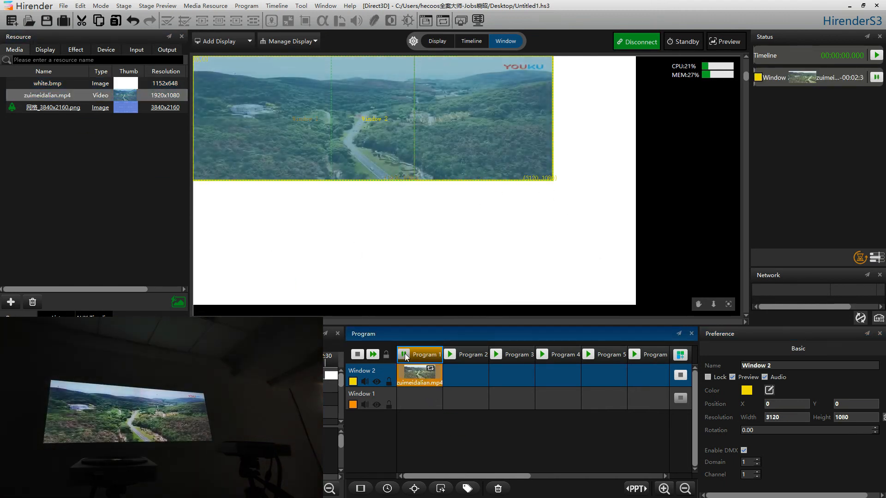